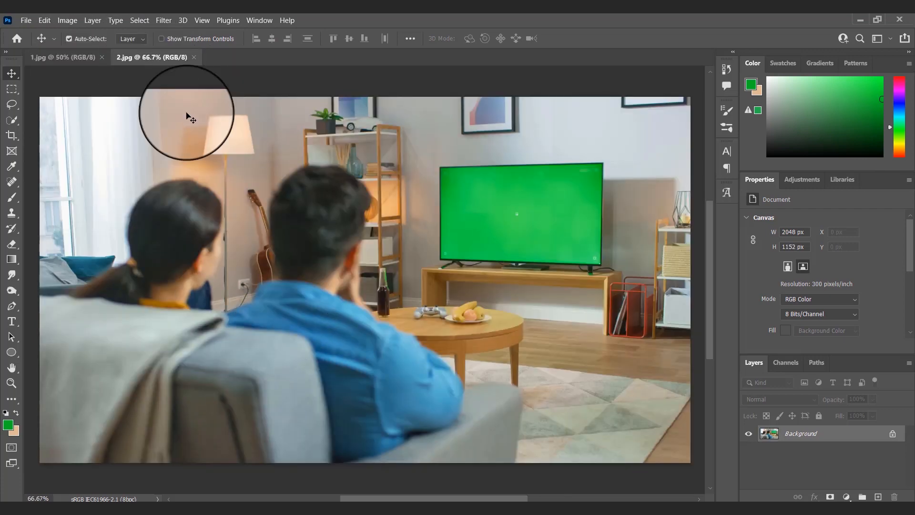
Step: Switch to the beach dancer photo (1.jpg) to duplicate its background layer
{"action": "left_click", "coordinate": [102, 56]}
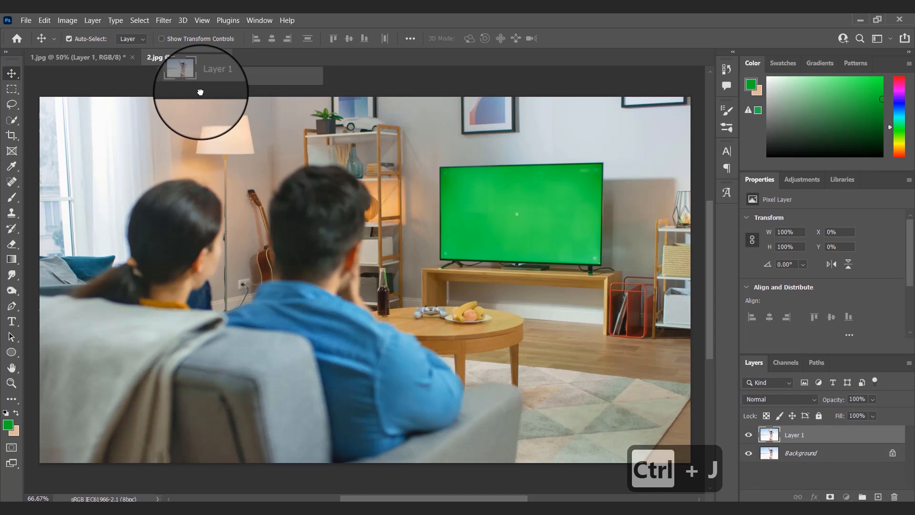
Step: Start Free Transform on the dropped dancer layer to scale it to about 25%
{"action": "key", "text": "ctrl+t"}
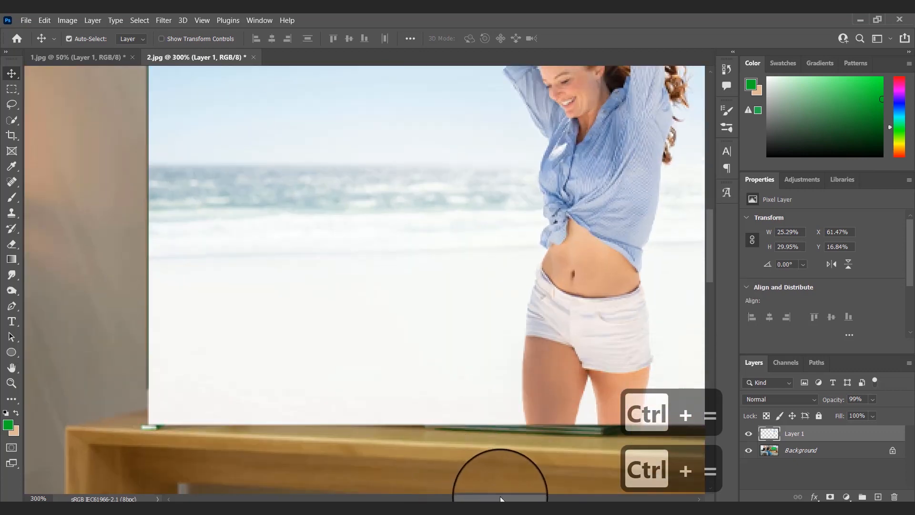
Step: Zoom out one step before converting the dancer layer to a smart object
{"action": "key", "text": "ctrl+minus"}
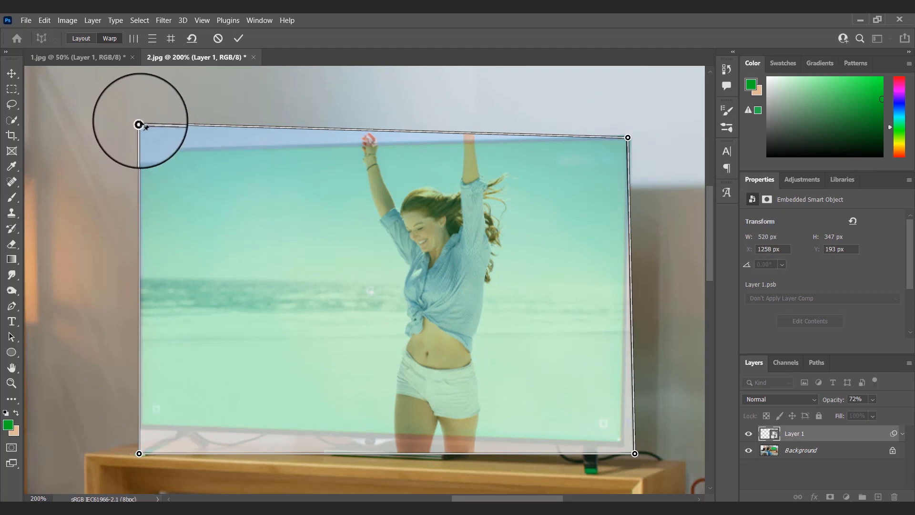
Step: Pin the warp corner to the TV screen corner and commit the Perspective Warp
{"action": "left_click_drag", "start_coordinate": [139, 123], "coordinate": [140, 150]}
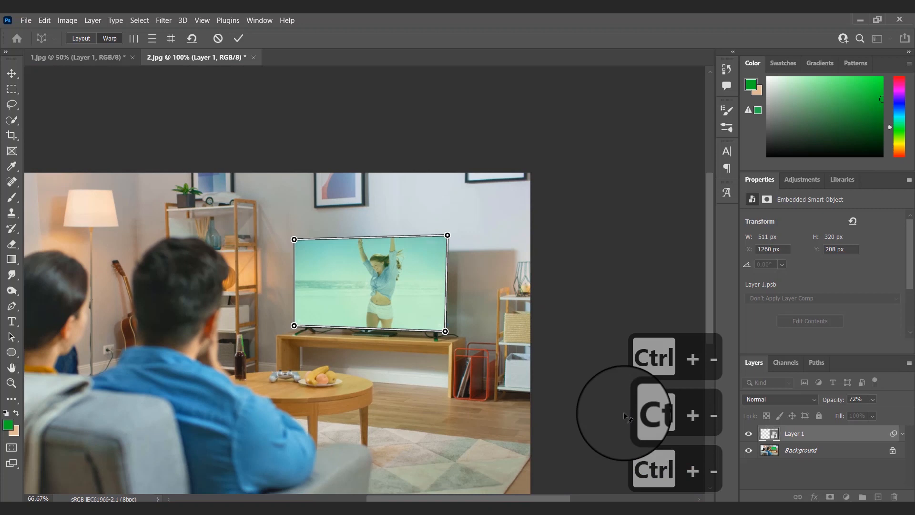
{"action": "key", "text": "ctrl+minus"}
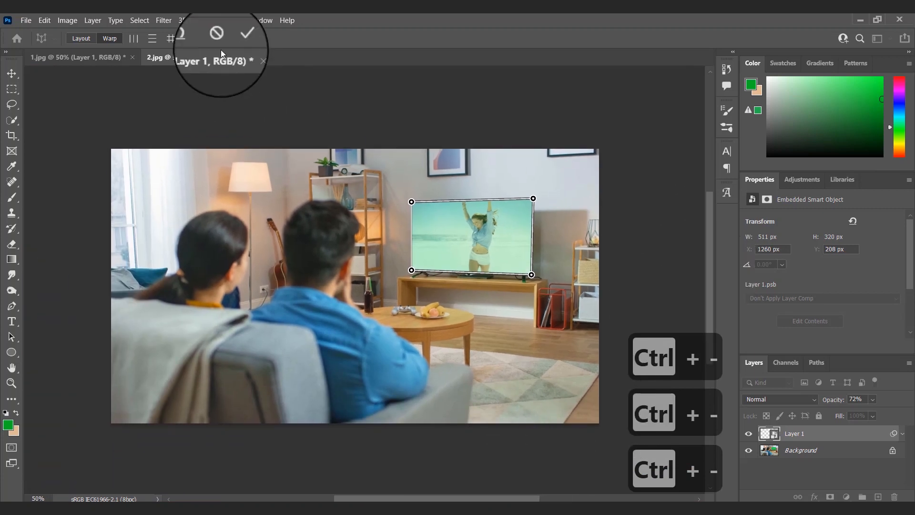
{"action": "left_click", "coordinate": [246, 33]}
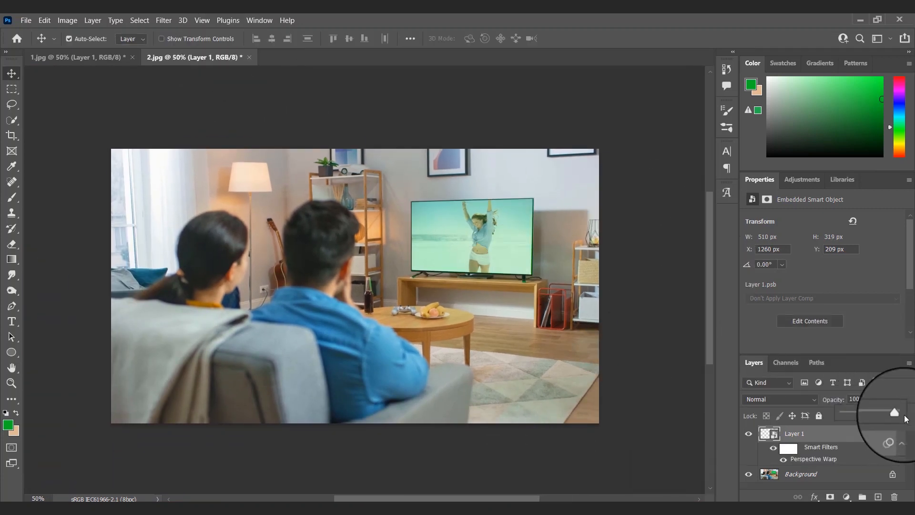